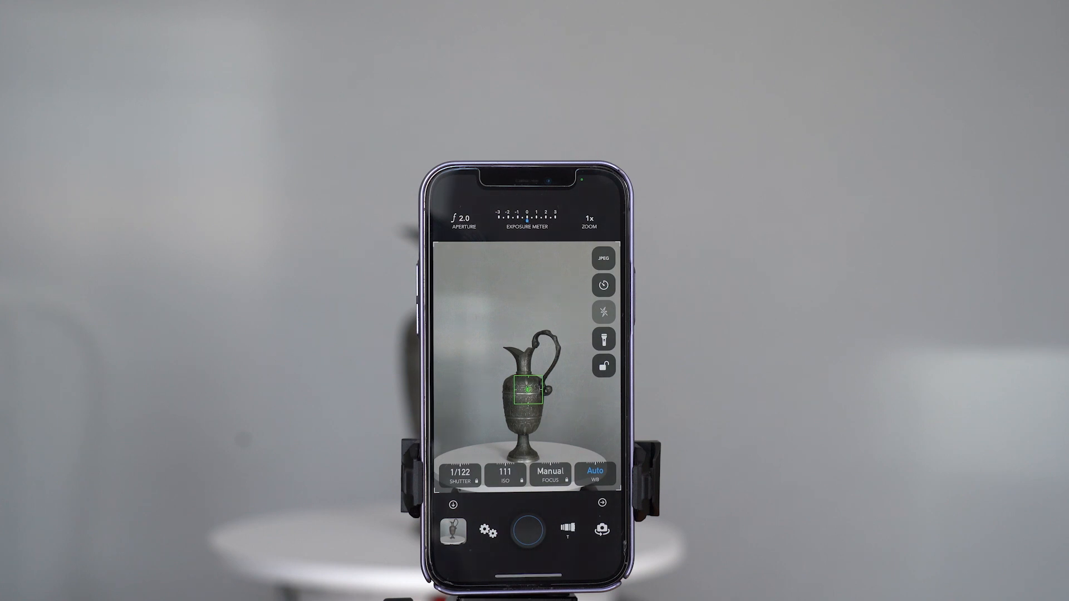
pyautogui.moveTo(681, 478)
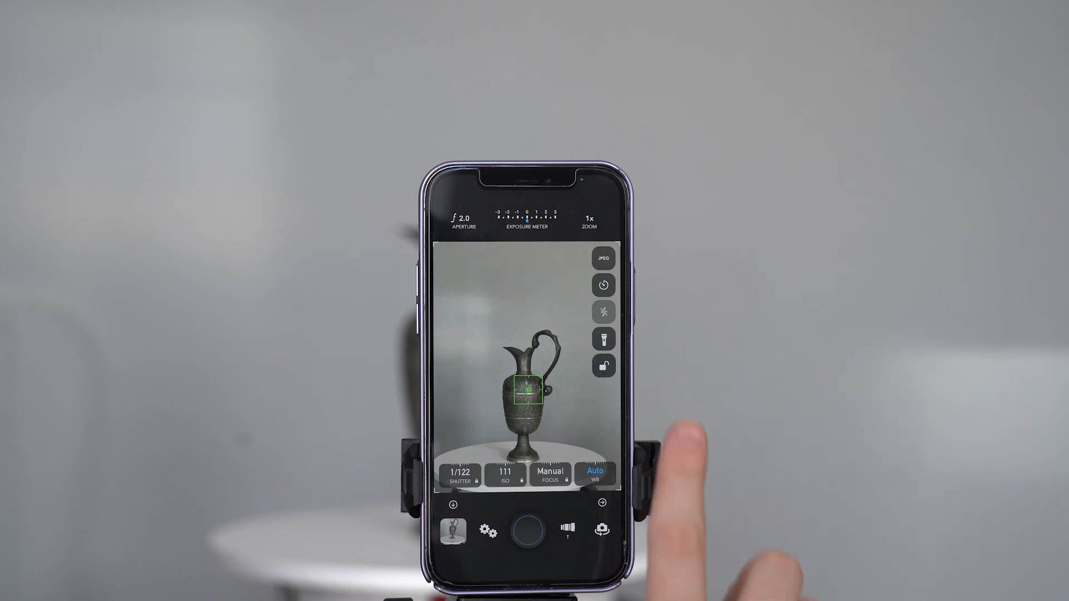
# Open the SD card's DCIM/100MSDCF folder and select all jug photos with Cmd+A
pyautogui.click(522, 534)
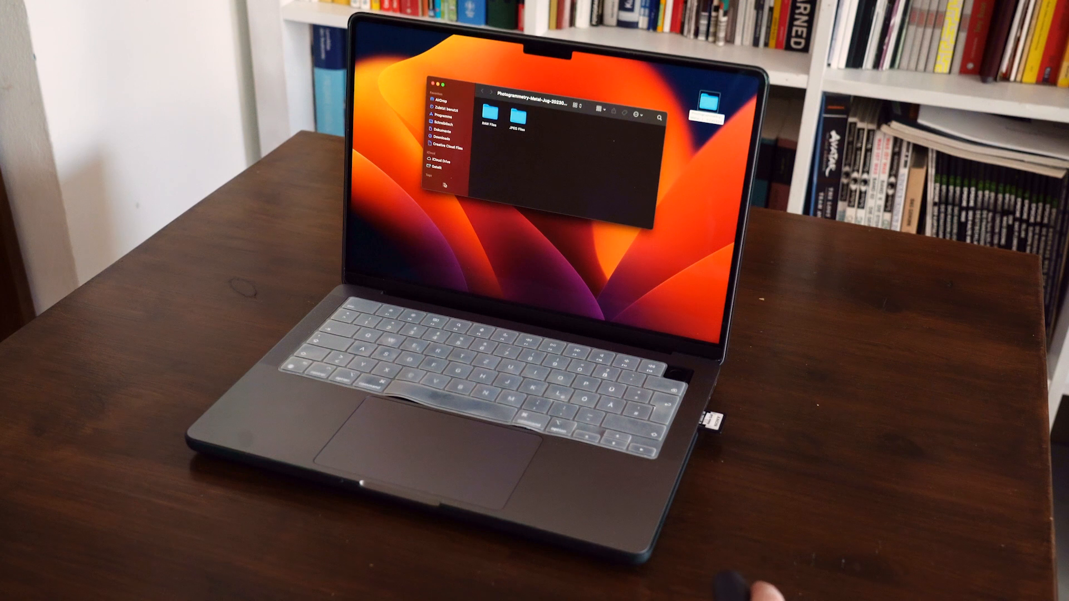
pyautogui.rightClick(446, 178)
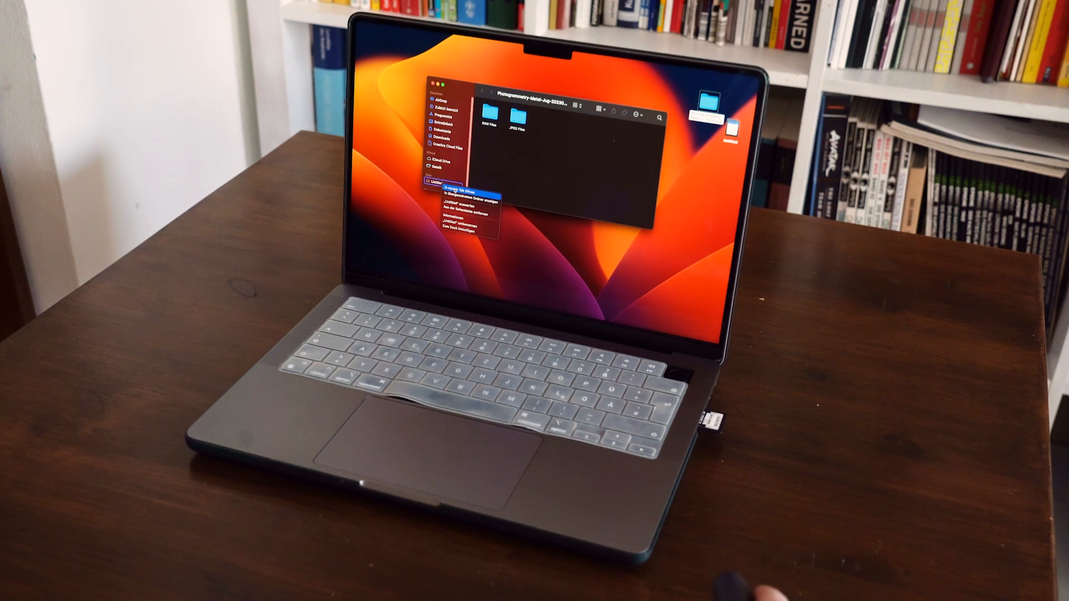
pyautogui.click(466, 190)
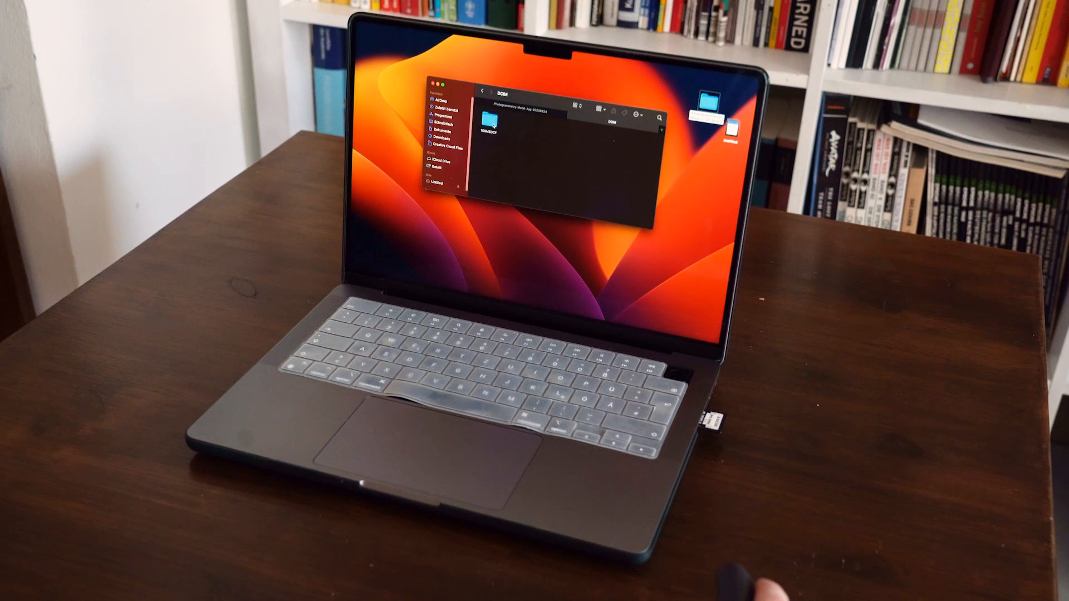
pyautogui.doubleClick(495, 126)
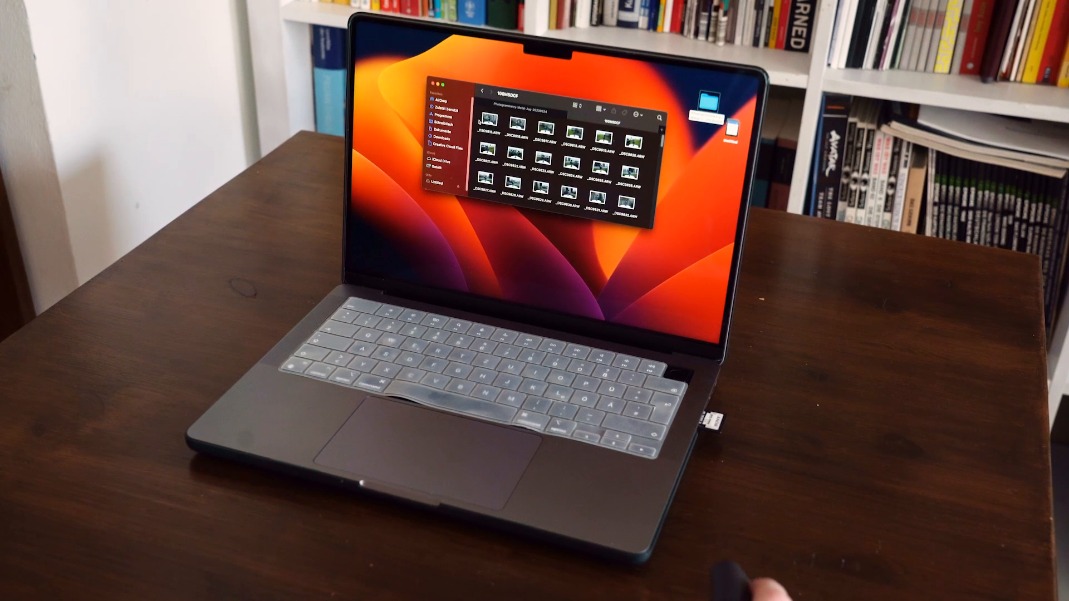
pyautogui.press('cmd+a')
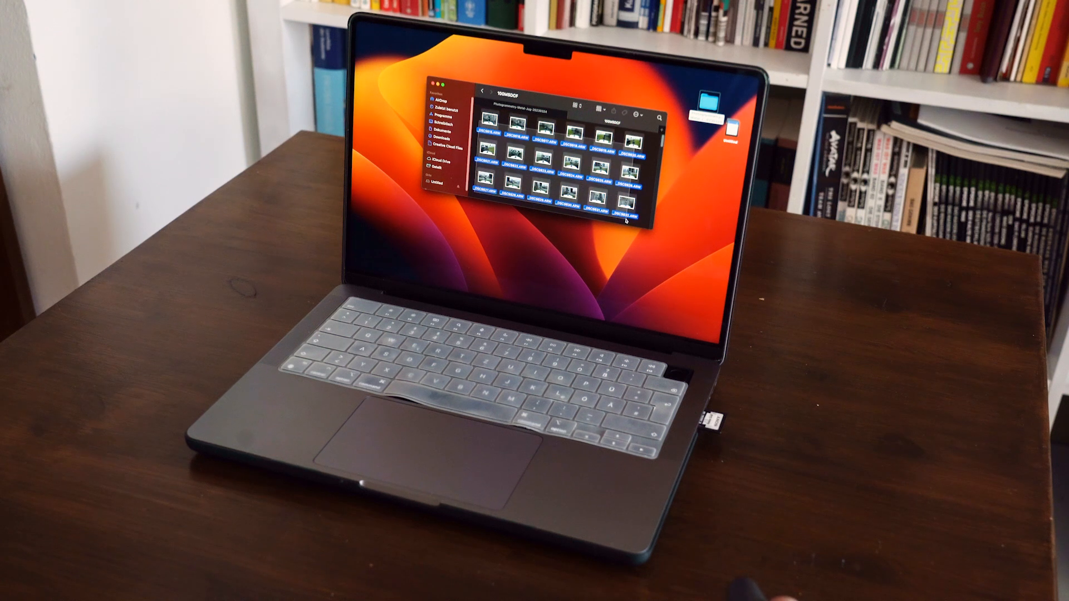